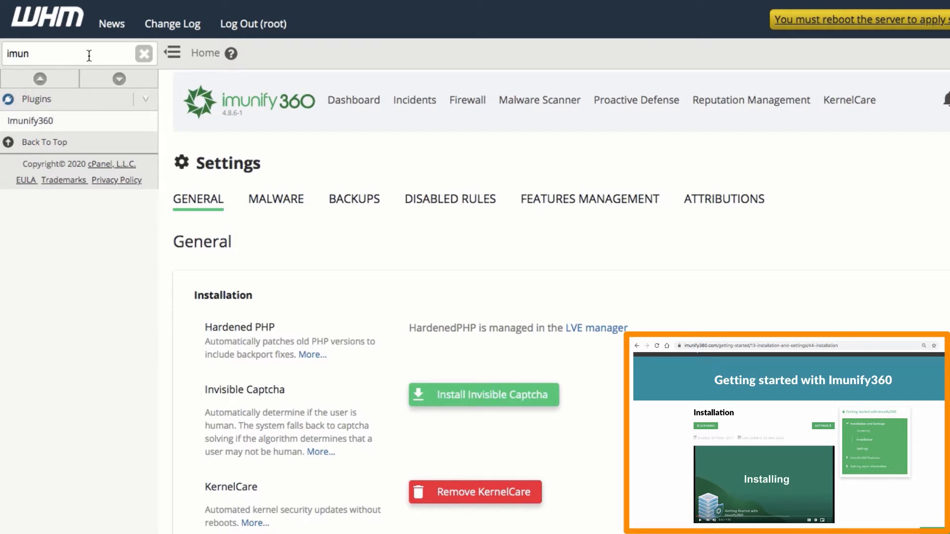
- Enable connection-based DoS protection, keeping max connections 250 and check delay 30
scroll(down, 3)
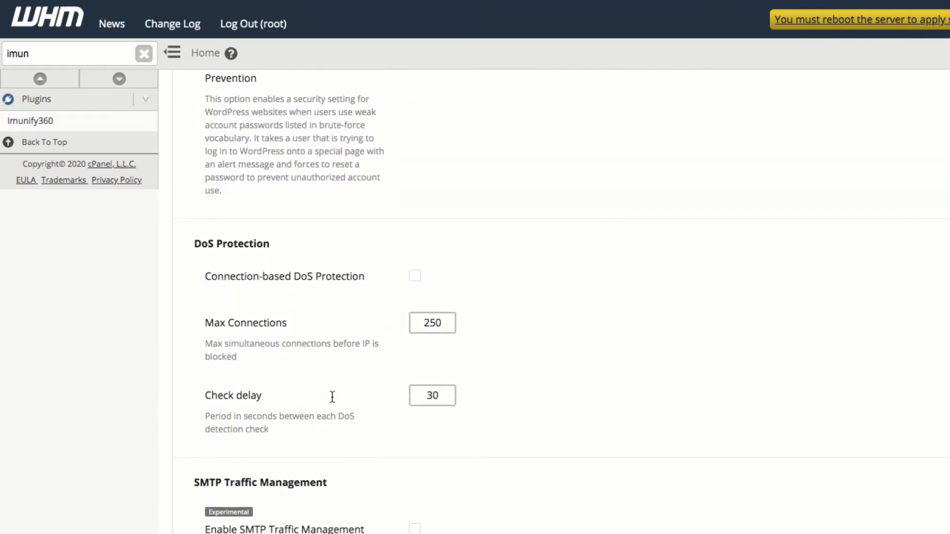
click(414, 275)
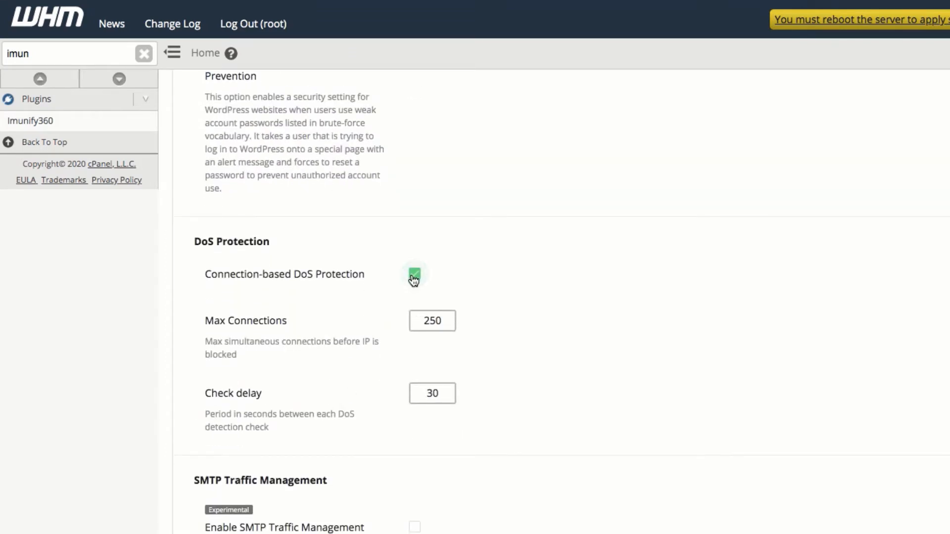
click(431, 321)
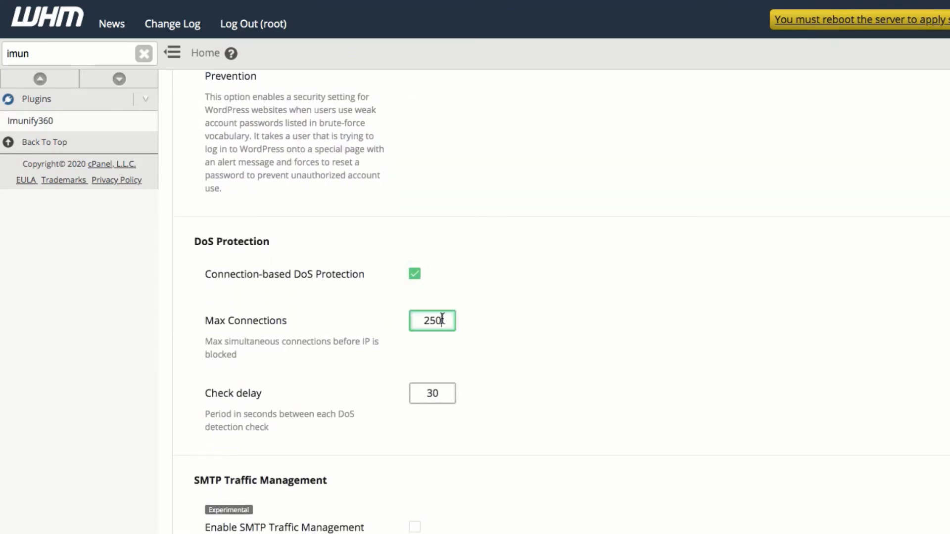
click(432, 392)
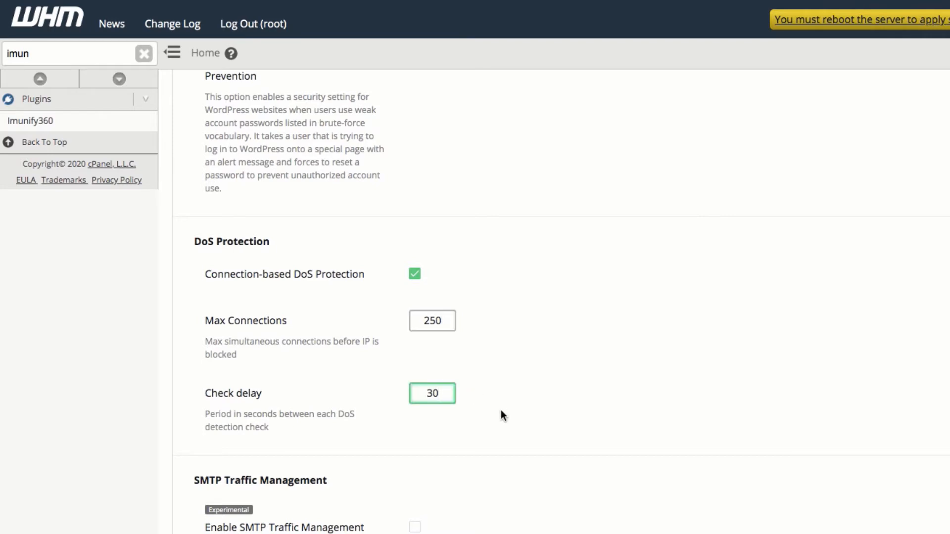
- Confirm auto-scanning of web and FTP uploads is on, with Monthly background scanning
scroll(down, 3)
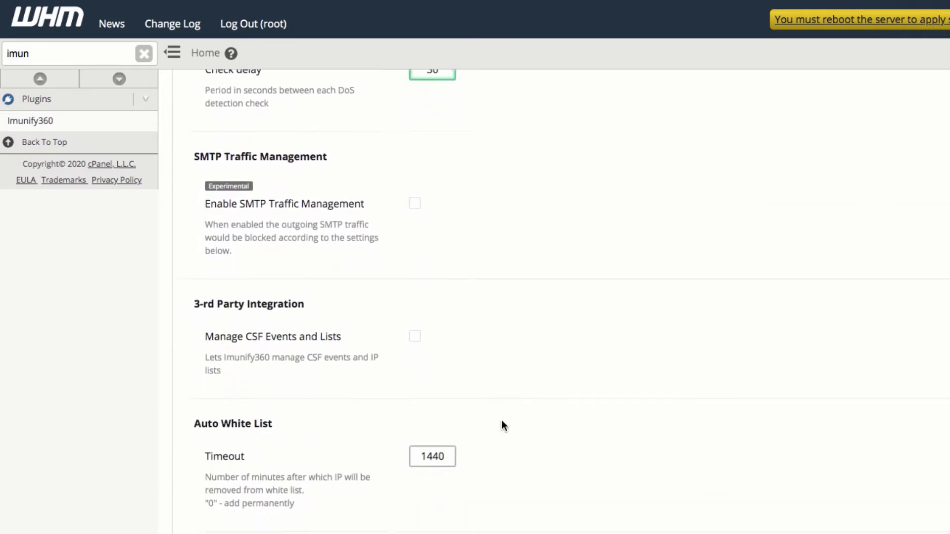
scroll(down, 3)
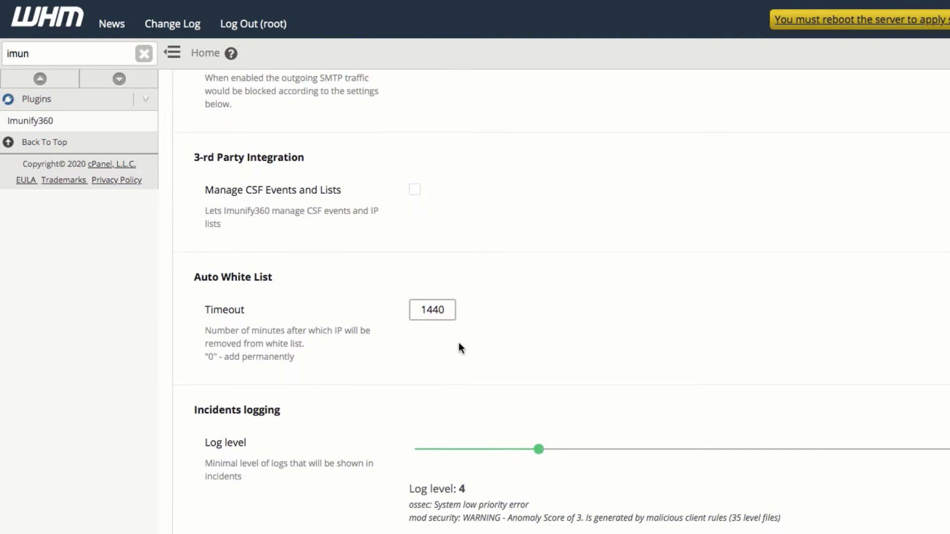
click(431, 310)
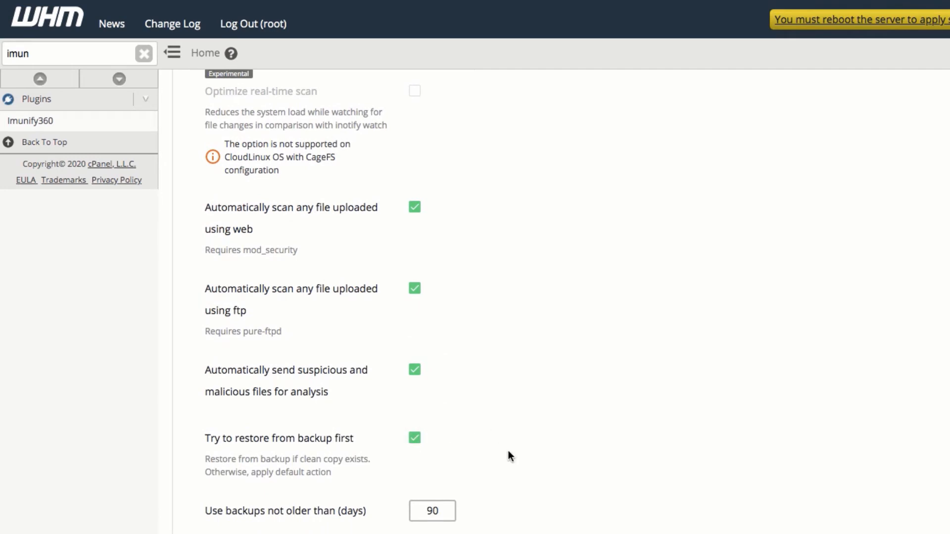
scroll(down, 3)
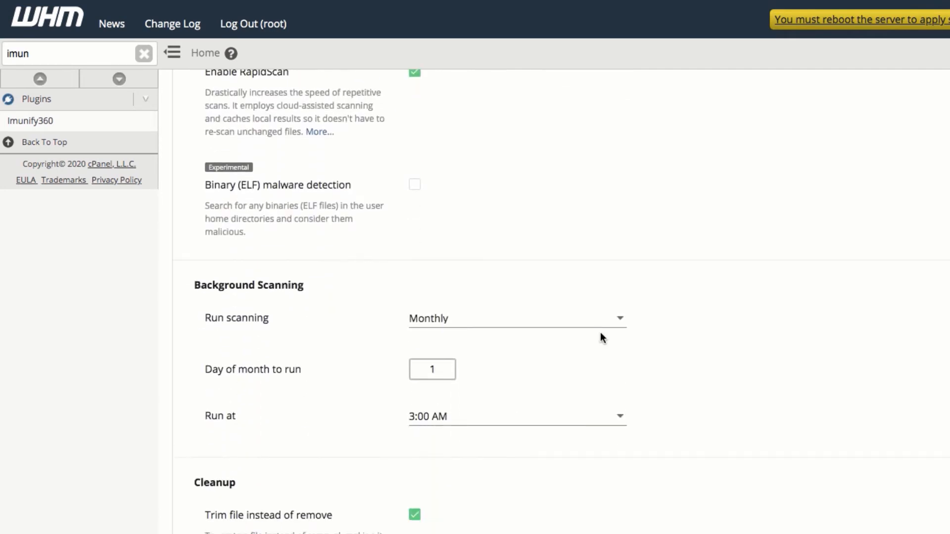
click(515, 318)
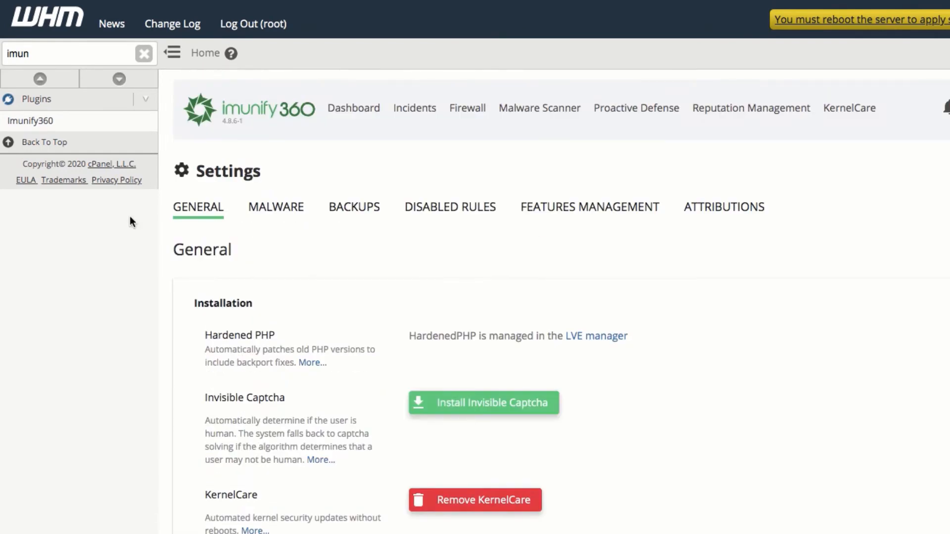
- Find ModSecurity Vendors via sidebar search and switch the Imunify360 Apache Rule Set to On
text(ModSe)
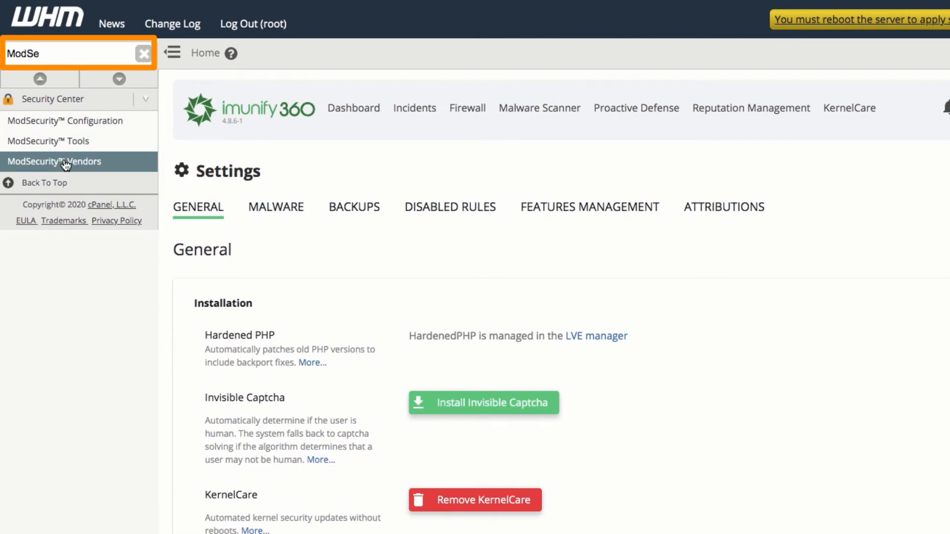
click(54, 161)
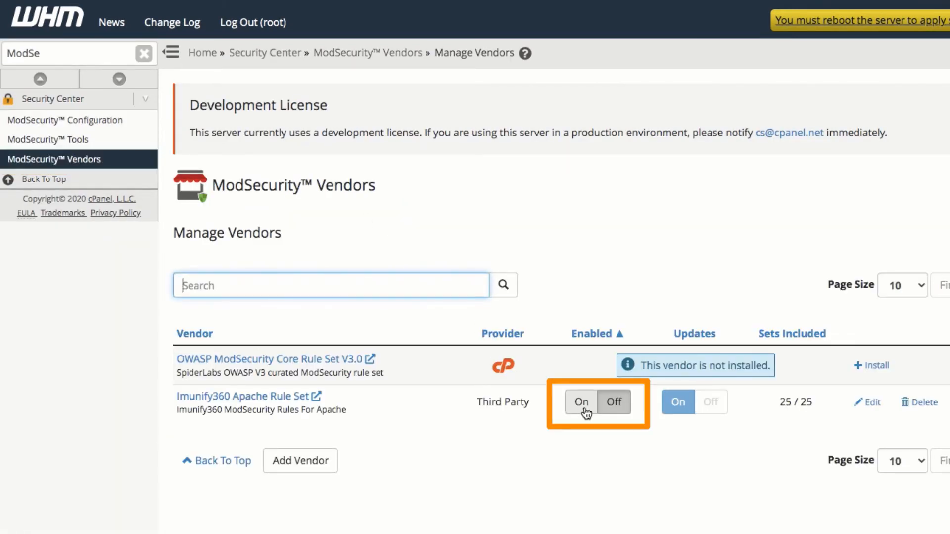
click(581, 402)
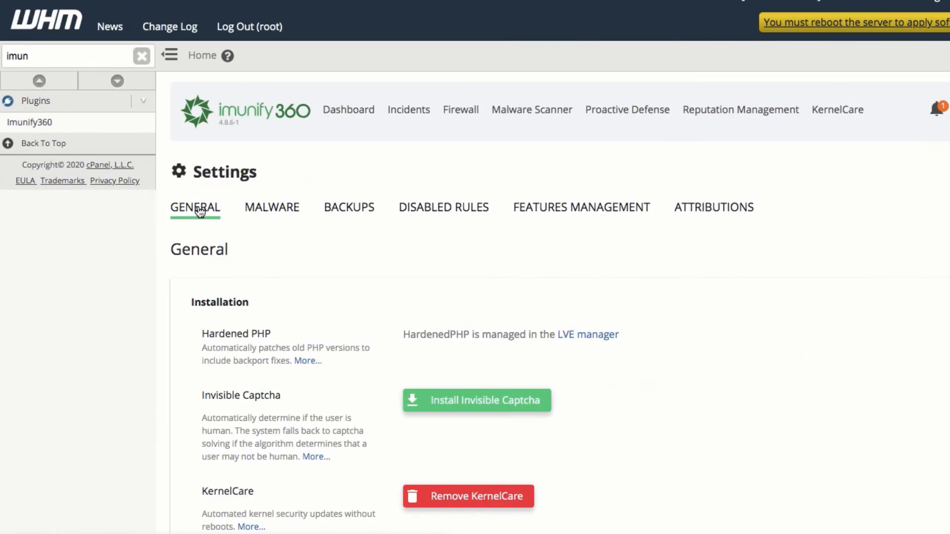
- Enable PAM and Exim+Dovecot brute-force protection, and set Proactive Defense to Kill Mode
scroll(down, 3)
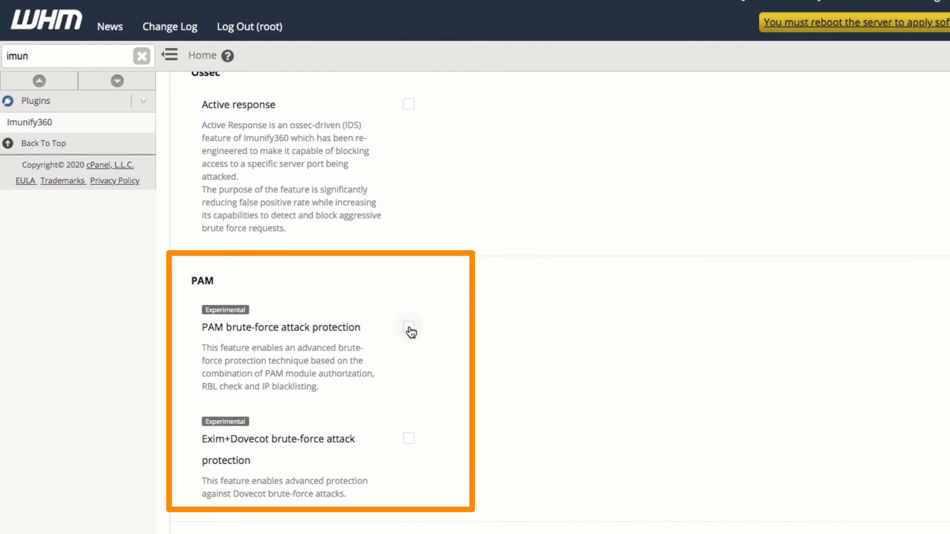
click(408, 331)
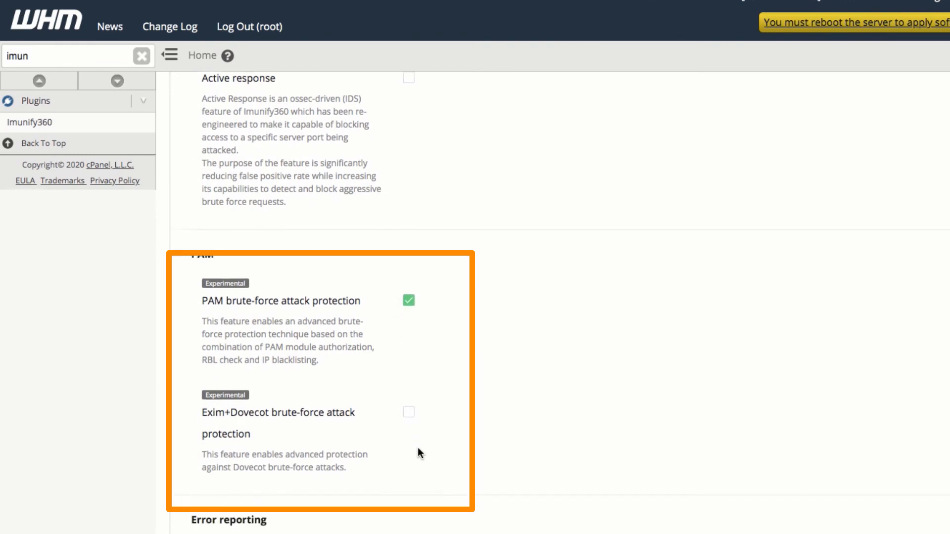
click(408, 412)
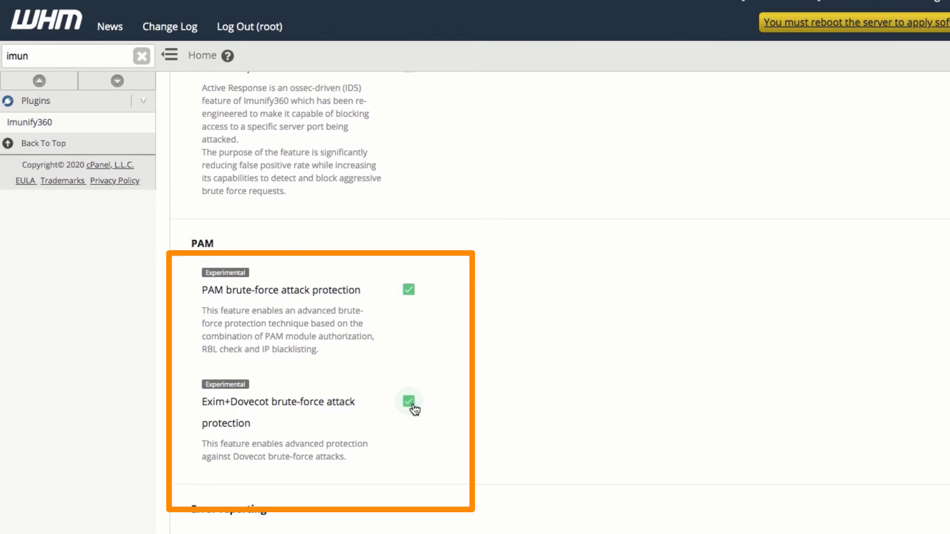
click(627, 110)
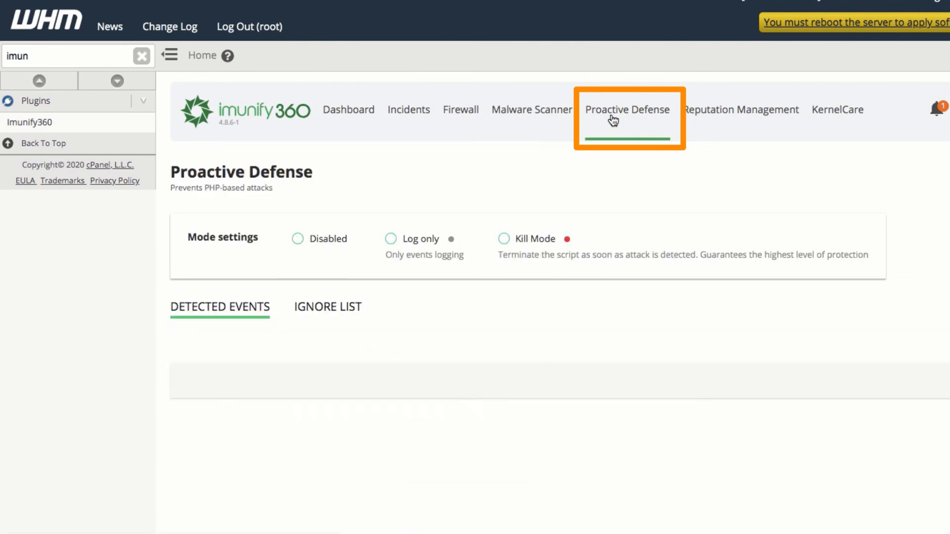
click(503, 238)
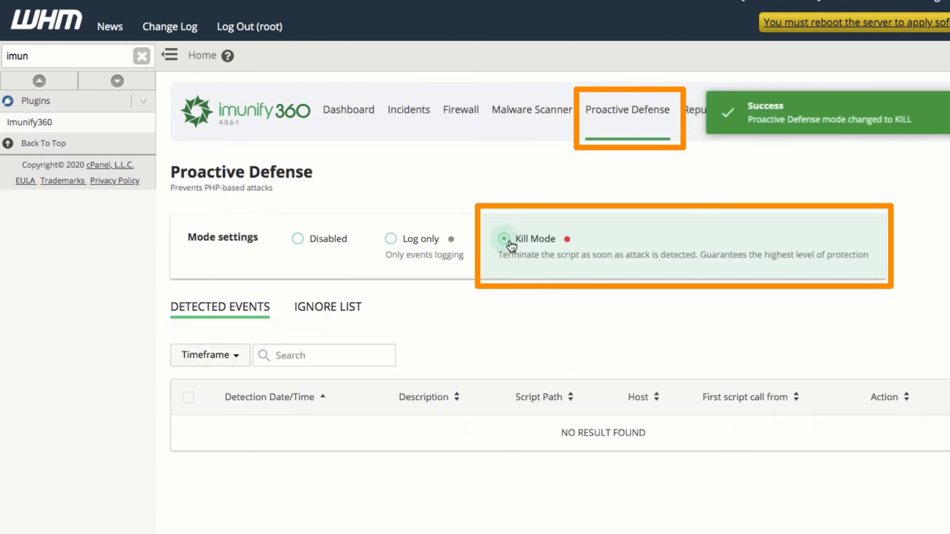